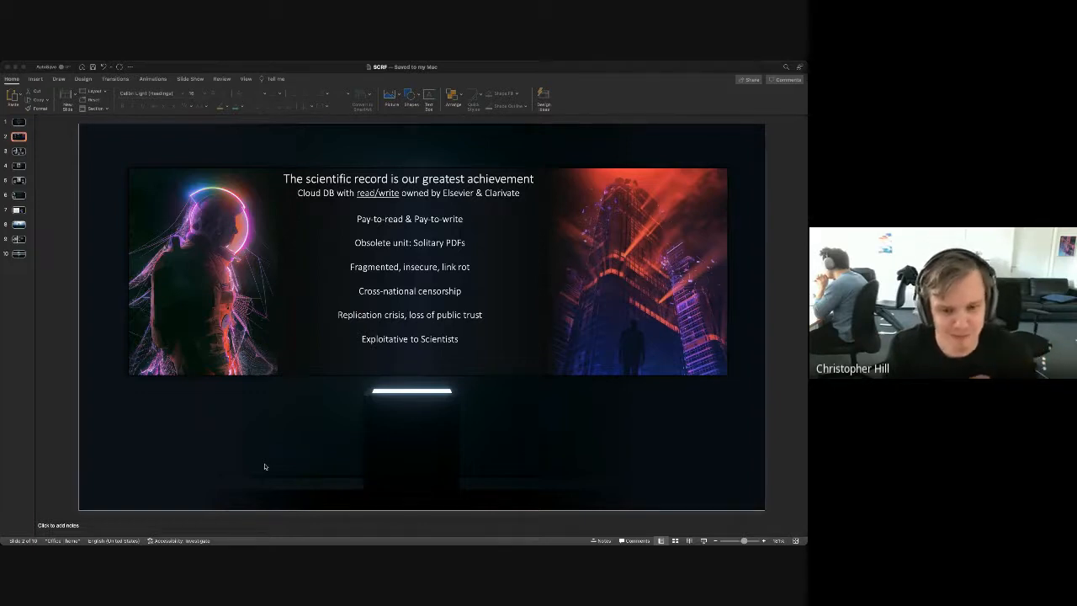
pyautogui.moveTo(280, 432)
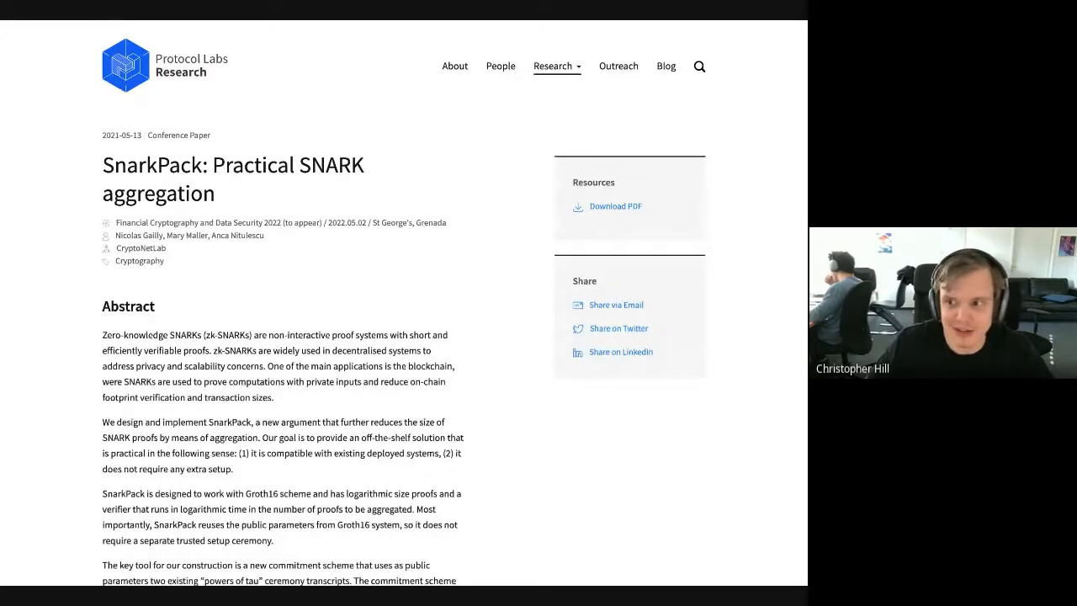
pyautogui.moveTo(607, 206)
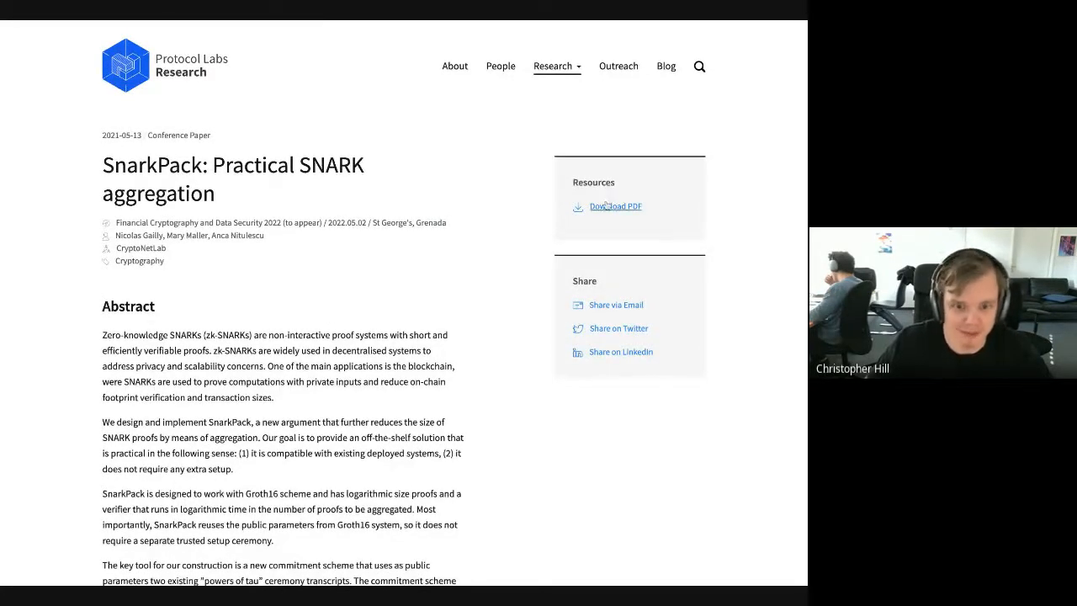
# - Use Download PDF in the Resources box to load the SnarkPack paper in Chrome
pyautogui.click(608, 206)
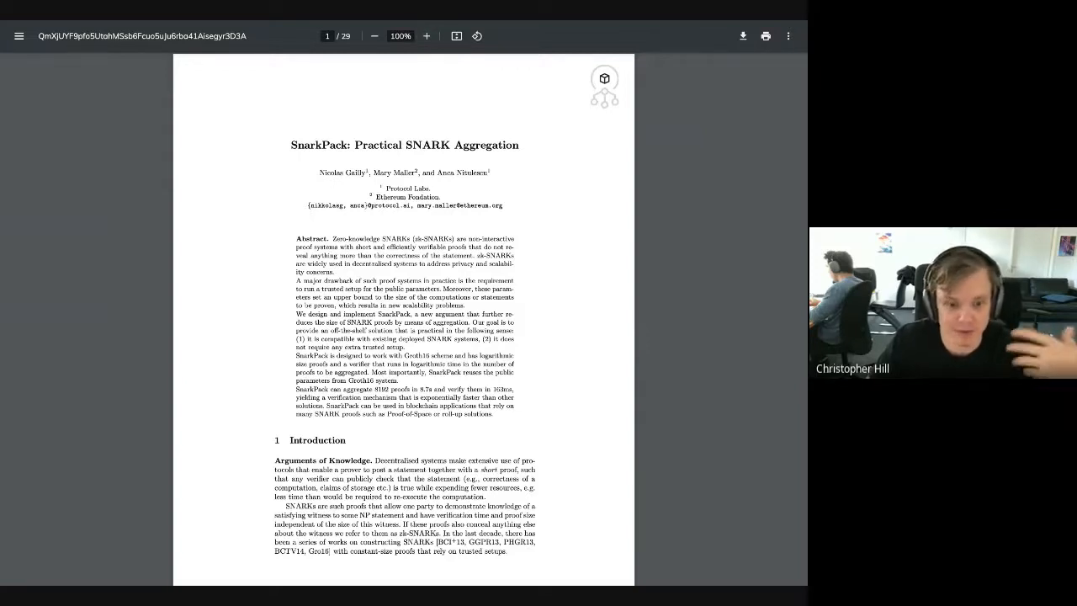
pyautogui.moveTo(218, 99)
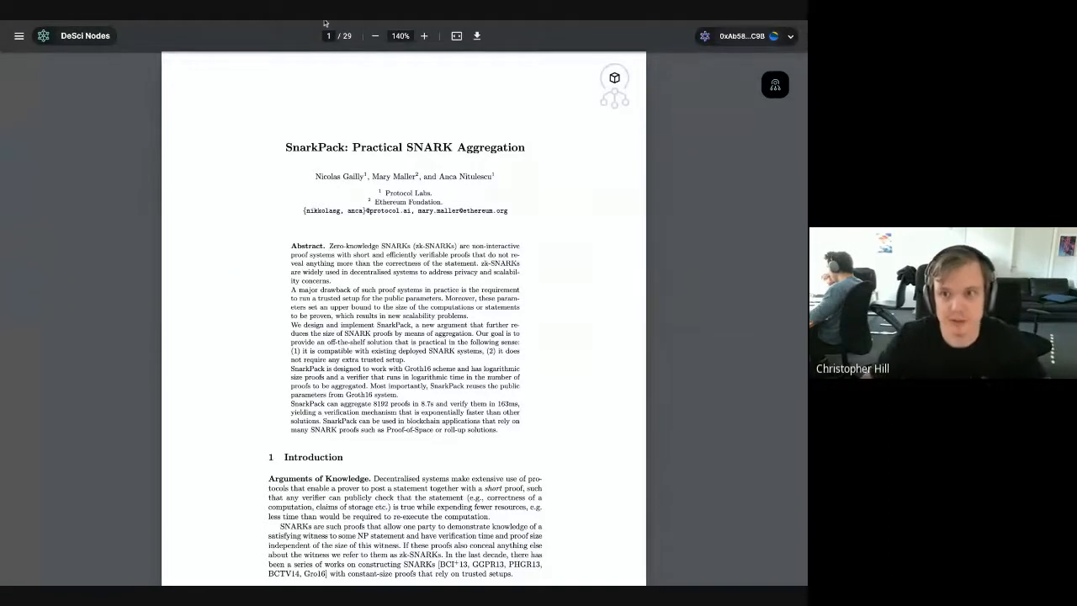
# - Open the Research Object Navigator, toggle tabs, and settle on the dated History timeline
pyautogui.click(774, 84)
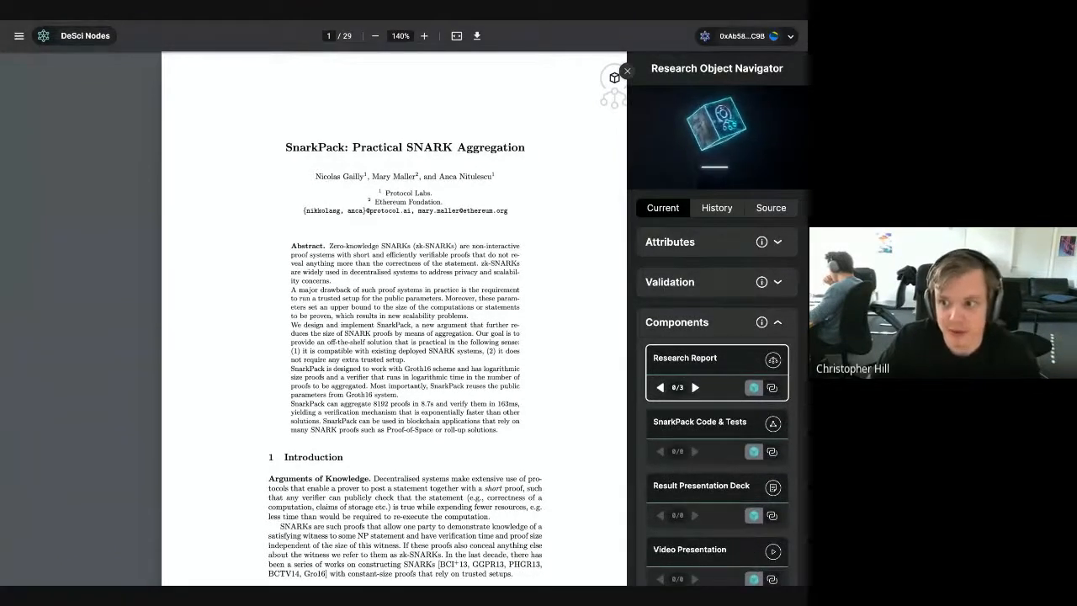
pyautogui.click(716, 208)
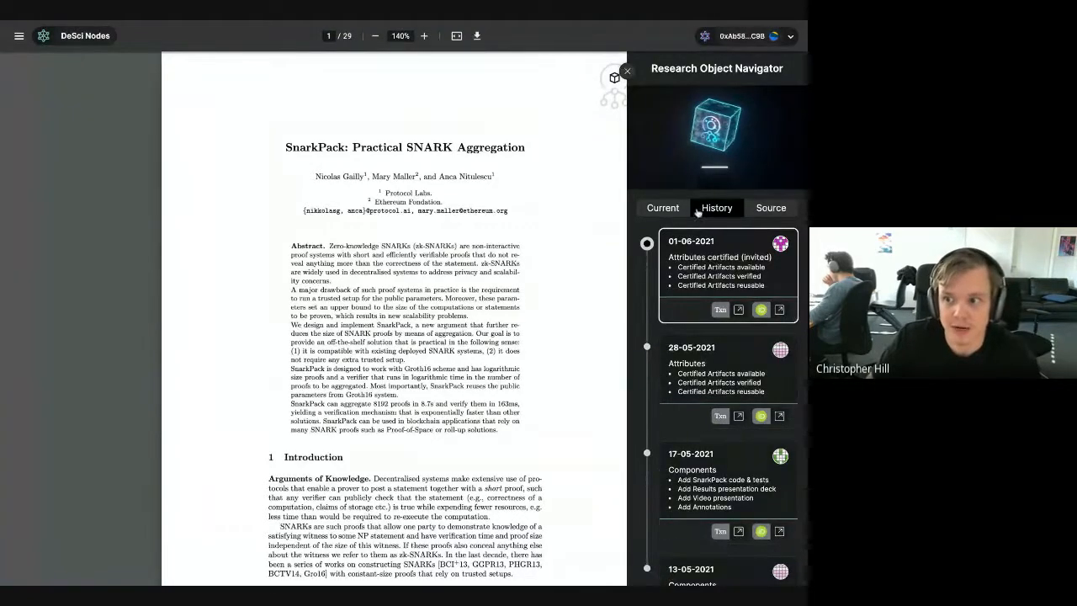
pyautogui.click(770, 207)
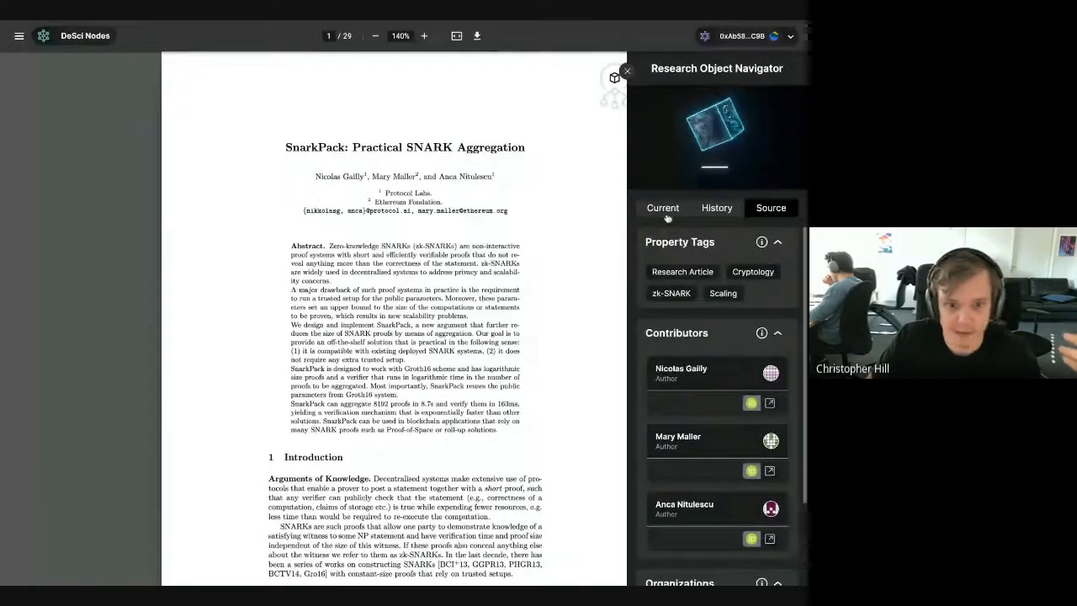
pyautogui.click(770, 208)
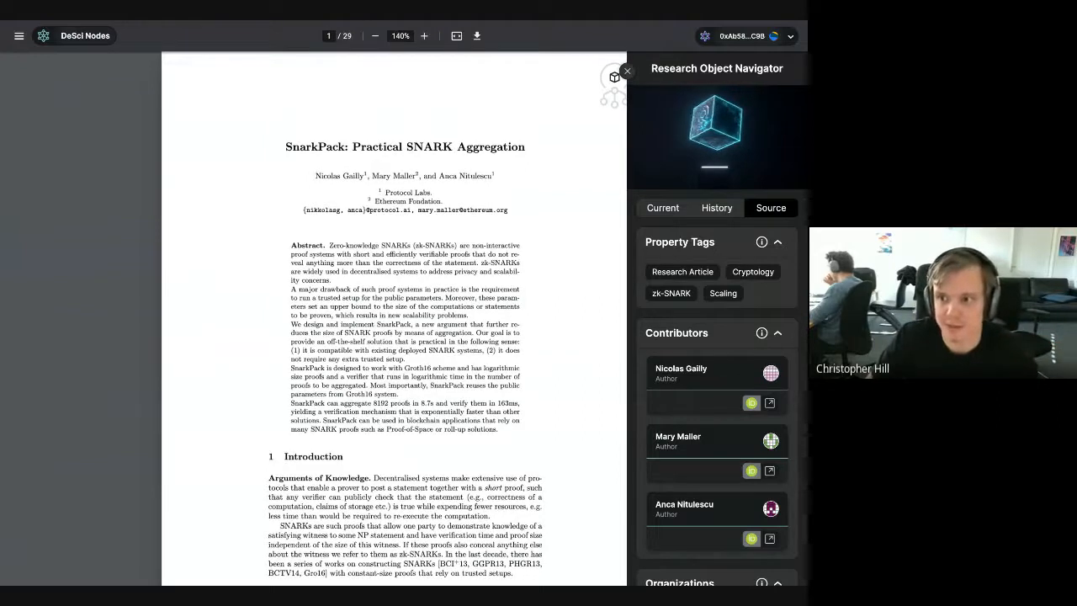
pyautogui.click(716, 208)
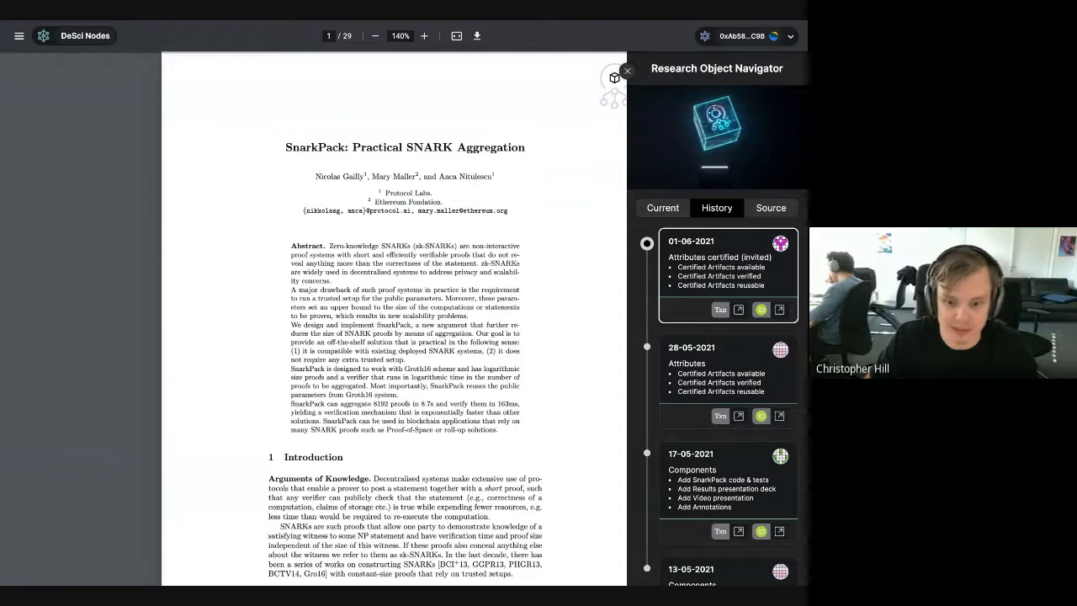
# - Switch the navigator to the Current tab listing Attributes, Validation and Components
pyautogui.click(662, 208)
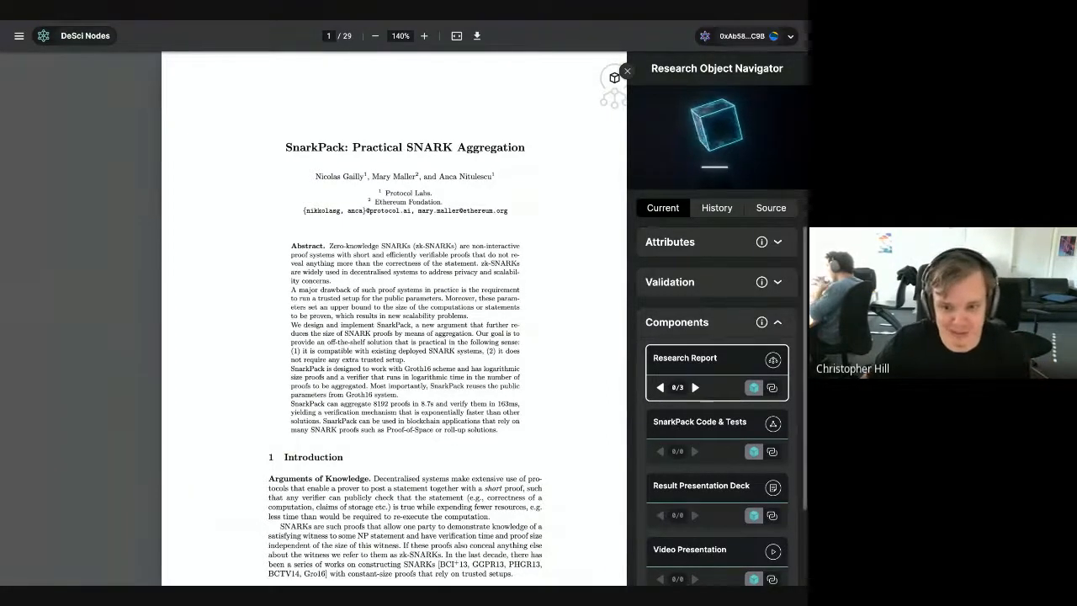
# - Advance to annotation 3/3, opening bellperson's domain.rs with the 'Reproduce Fig. 2' note
pyautogui.click(695, 387)
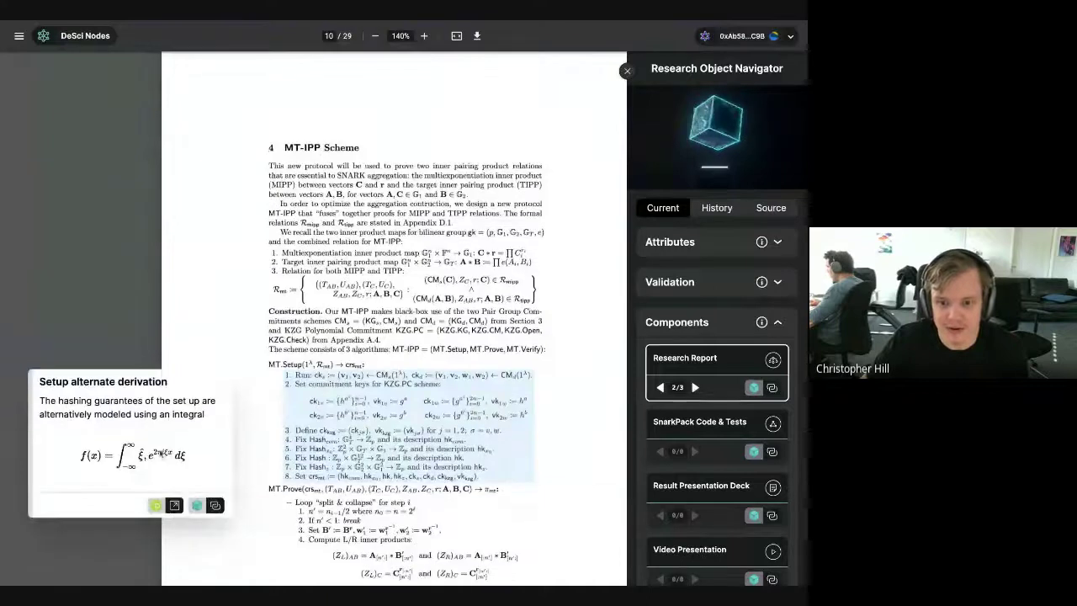
pyautogui.scroll(-3)
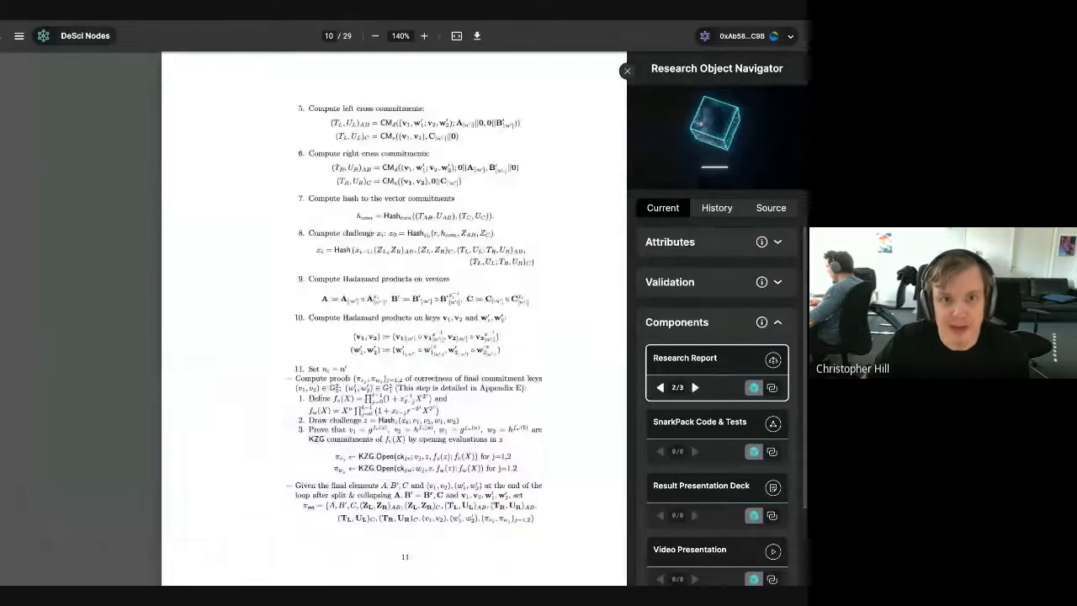
pyautogui.click(694, 388)
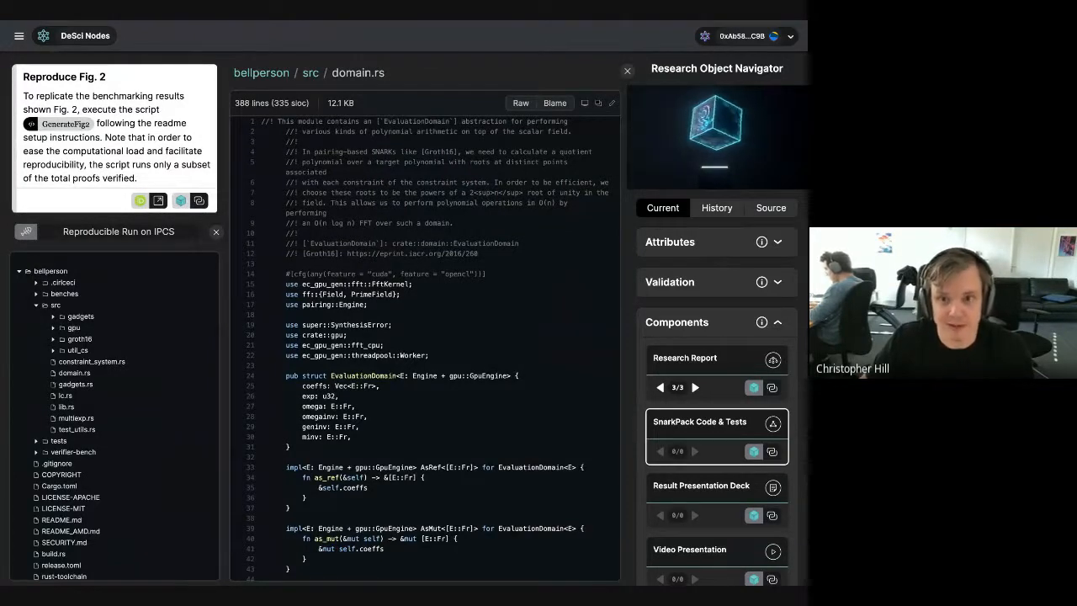
# - Start the Reproducible Run on IPFS and view the verification-time versus proofs plot
pyautogui.click(65, 124)
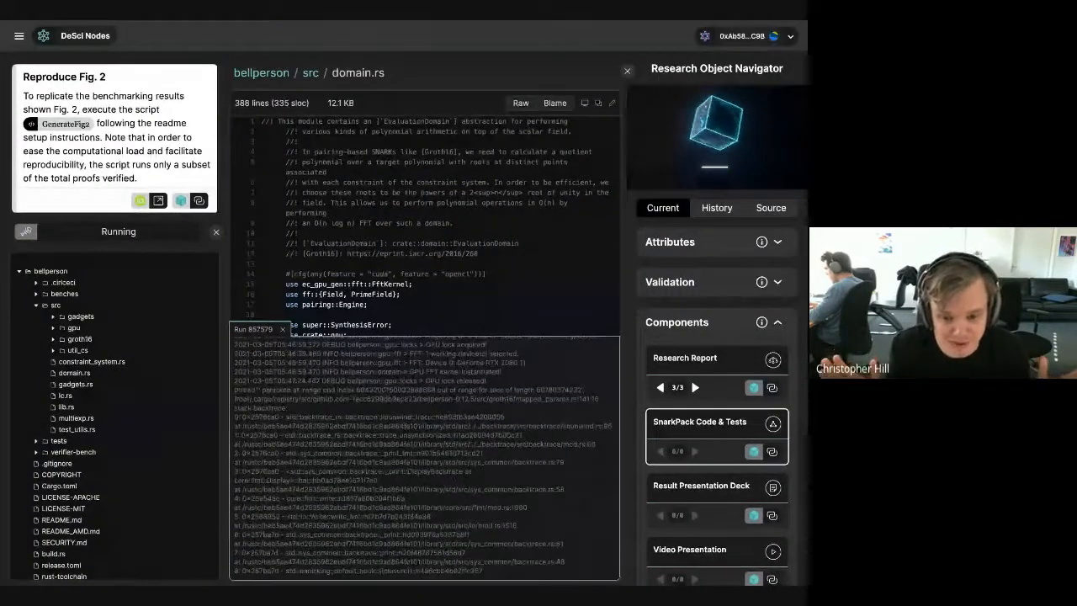
pyautogui.click(307, 329)
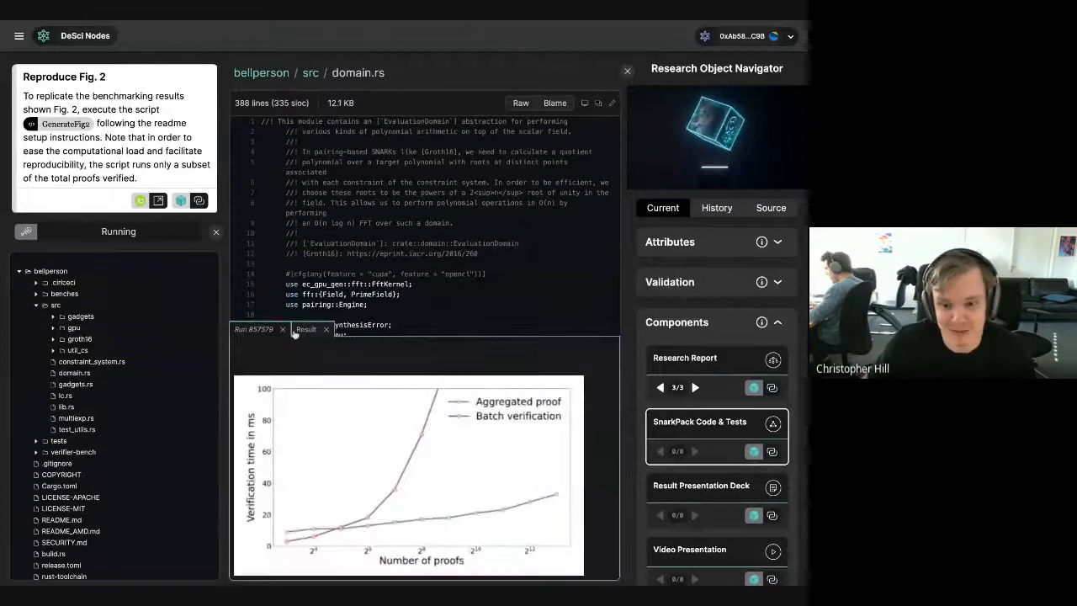